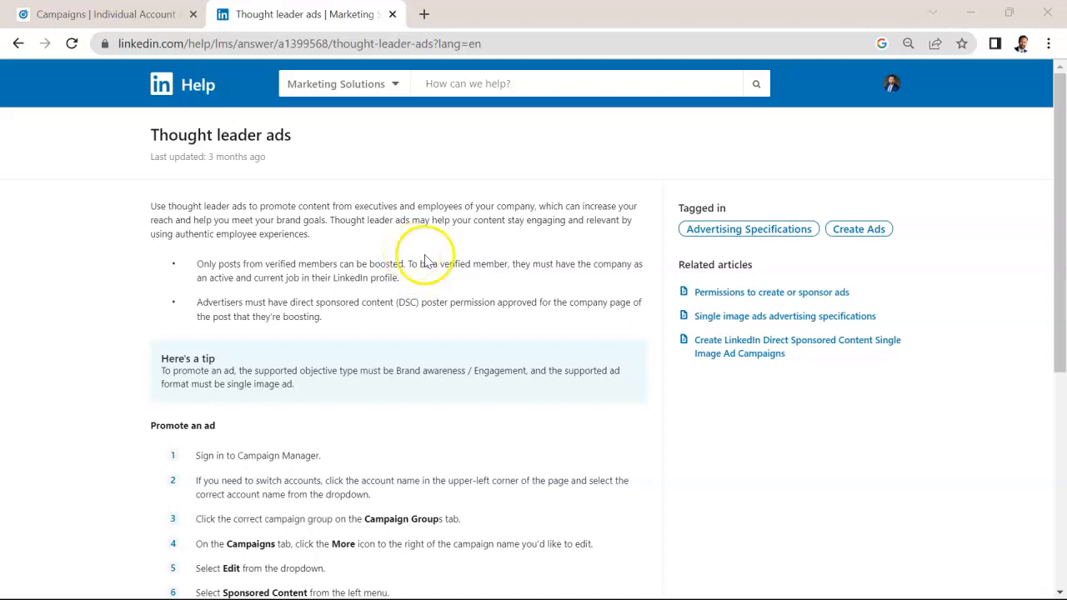
pyautogui.moveTo(392, 242)
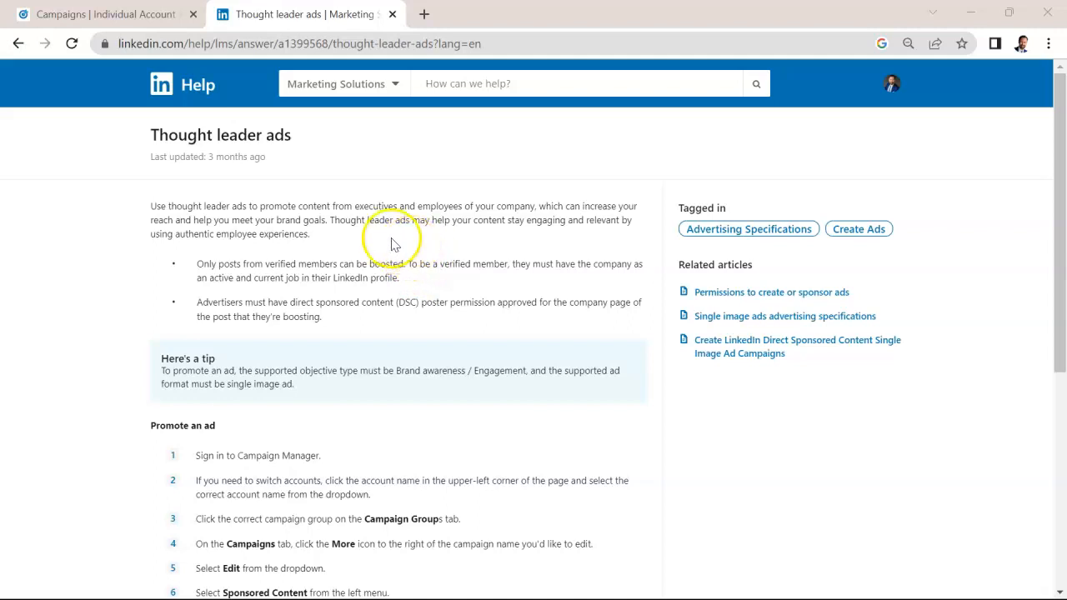
# Step: Leave the Thought leader ads help article and return to the campaigns list
pyautogui.click(108, 13)
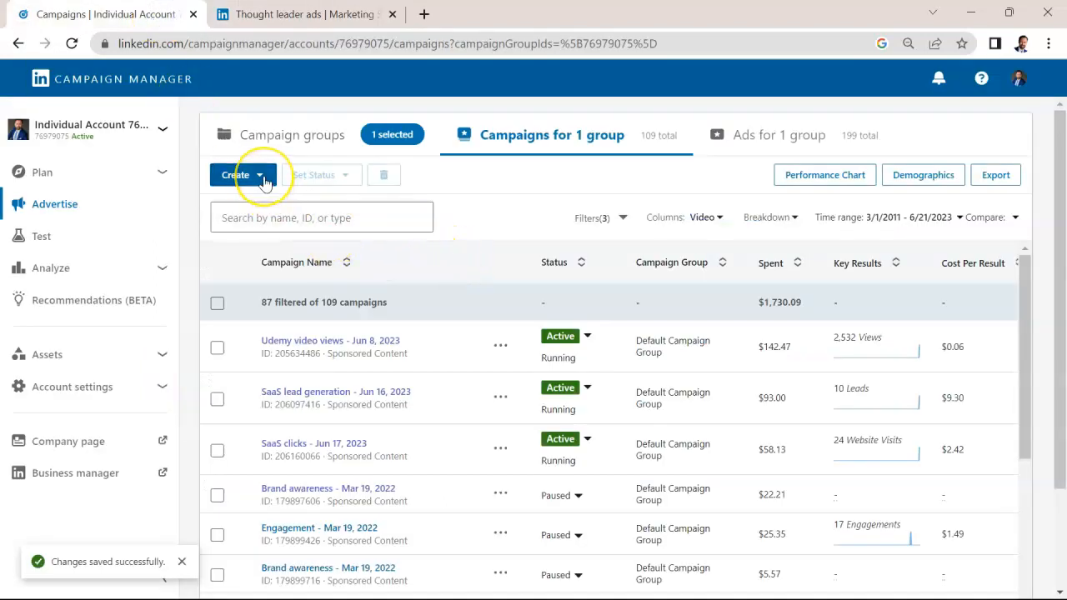
# Step: Create a new campaign in the Default Campaign Group and choose the Brand awareness objective
pyautogui.click(242, 175)
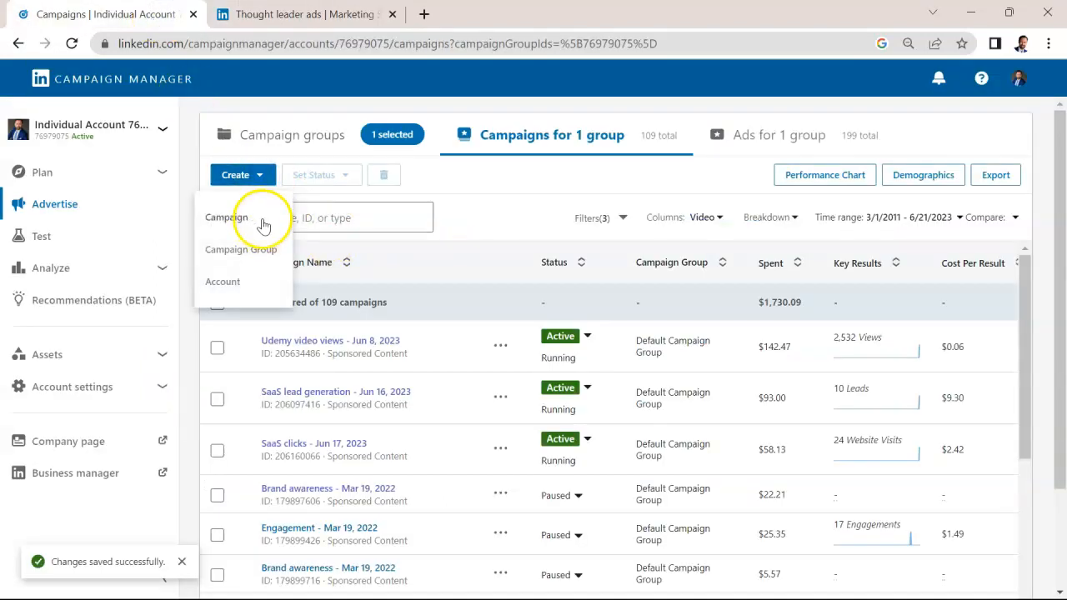
pyautogui.click(227, 217)
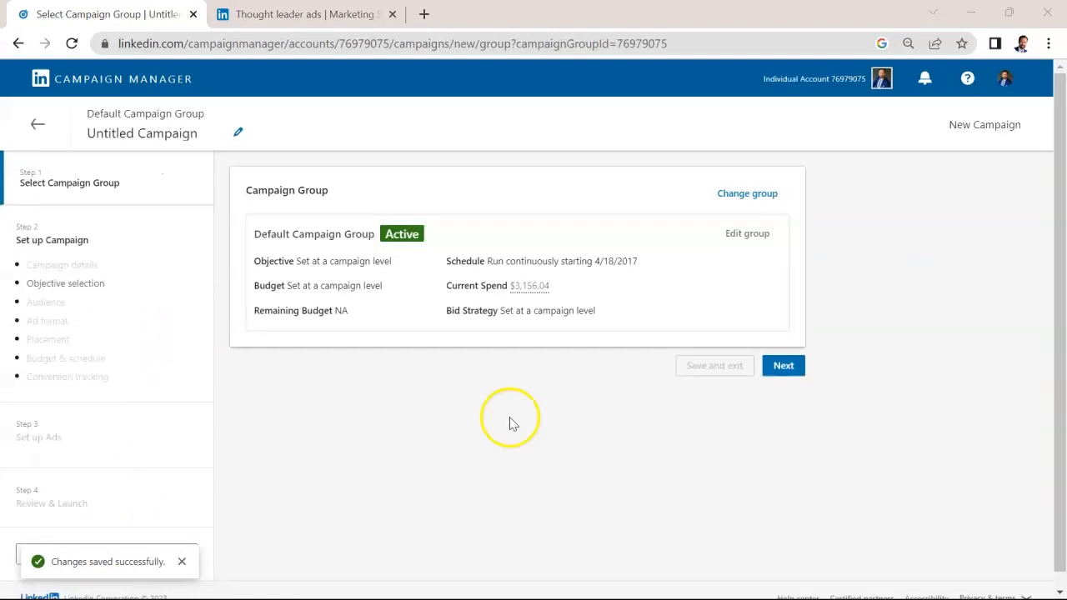
pyautogui.click(783, 365)
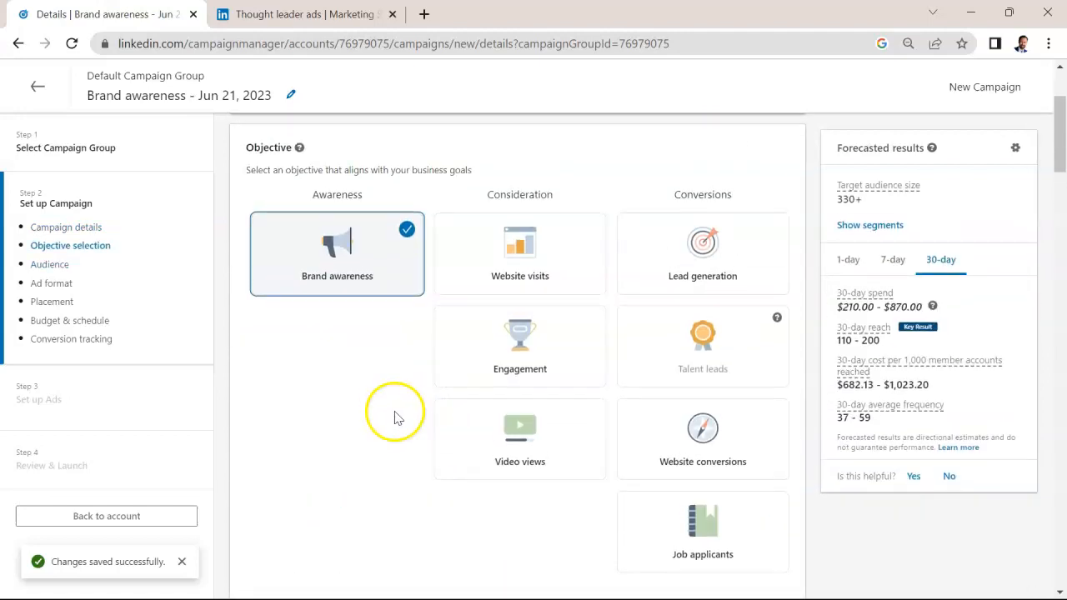
pyautogui.scroll(-3)
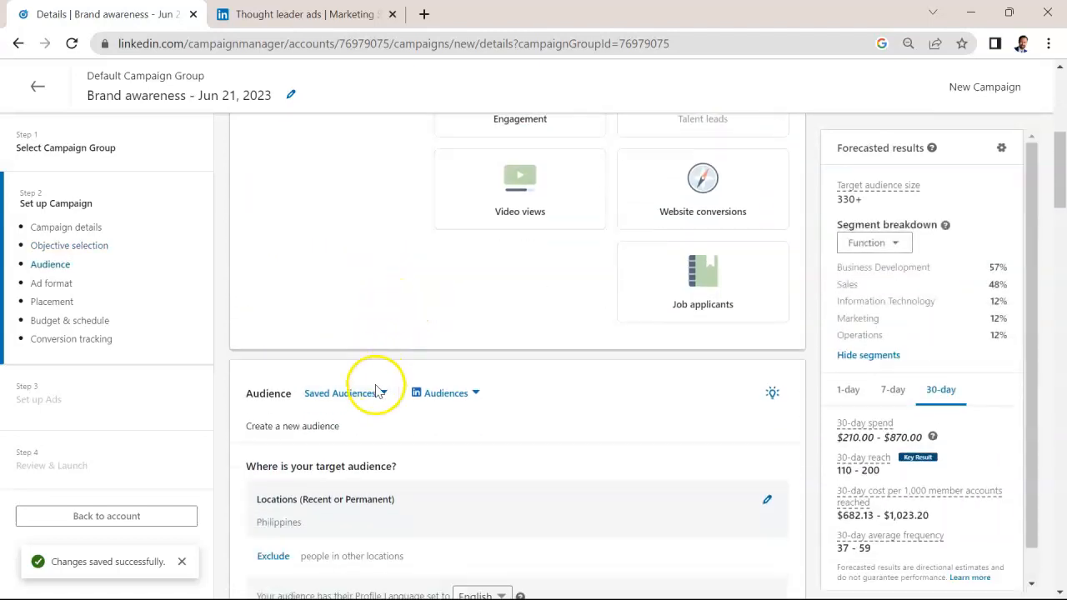
# Step: Replace the Philippines-only targeting with the saved SaaS 85,000 audience, confirming the replacement
pyautogui.click(340, 394)
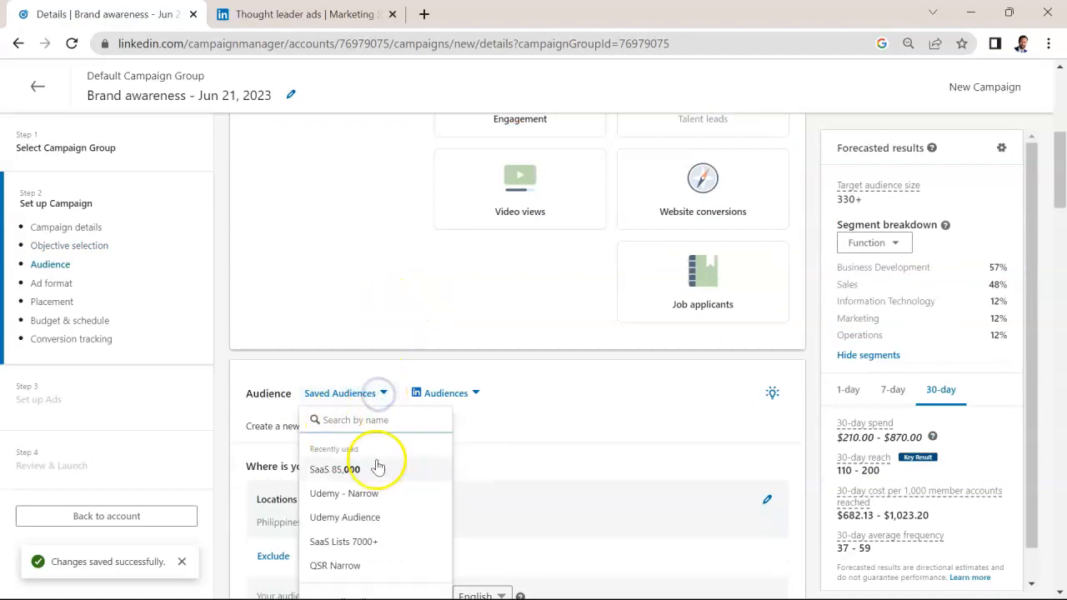
pyautogui.click(343, 471)
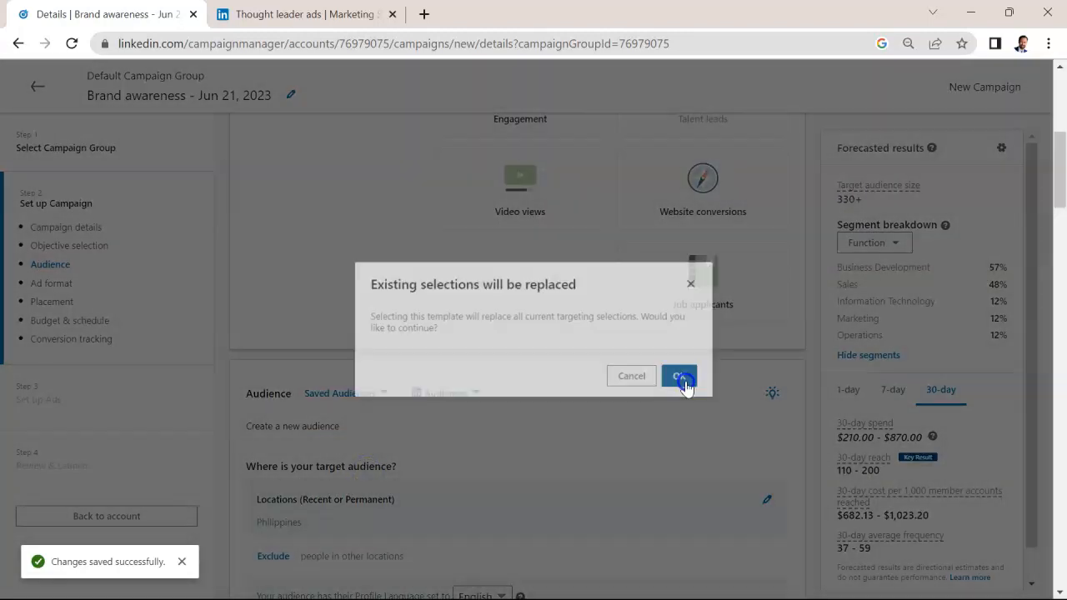
pyautogui.click(678, 377)
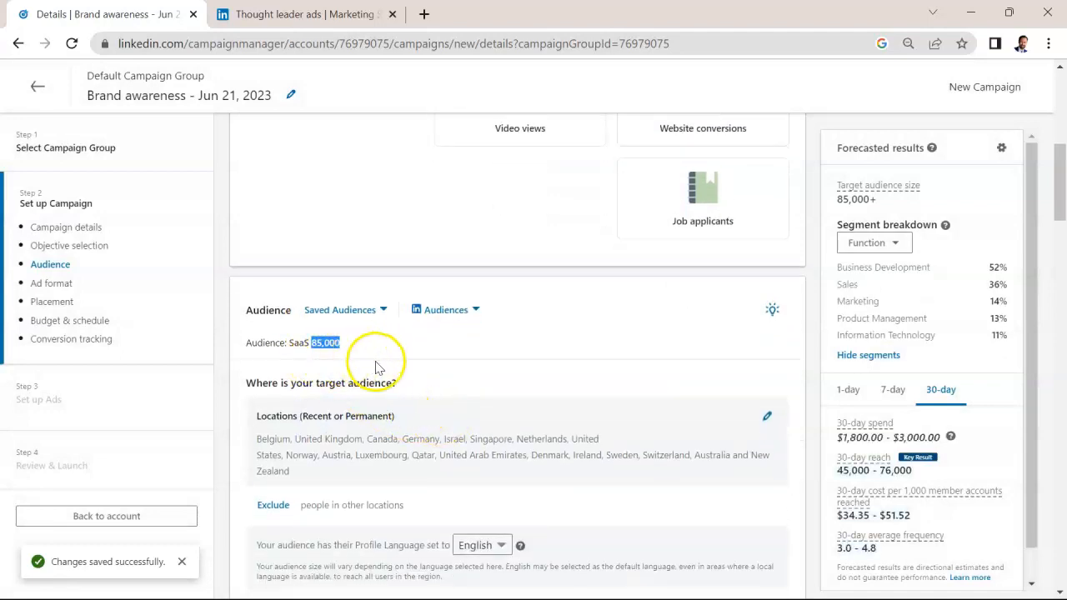
pyautogui.scroll(-3)
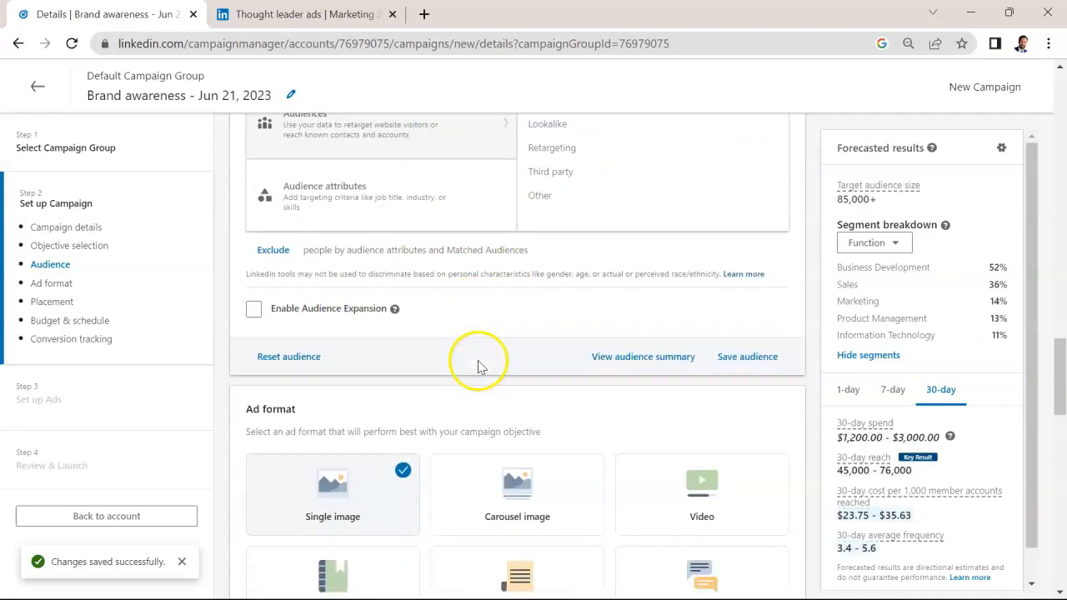
# Step: Keep Single image format, budget and tracking defaults and continue to ad setup
pyautogui.scroll(-3)
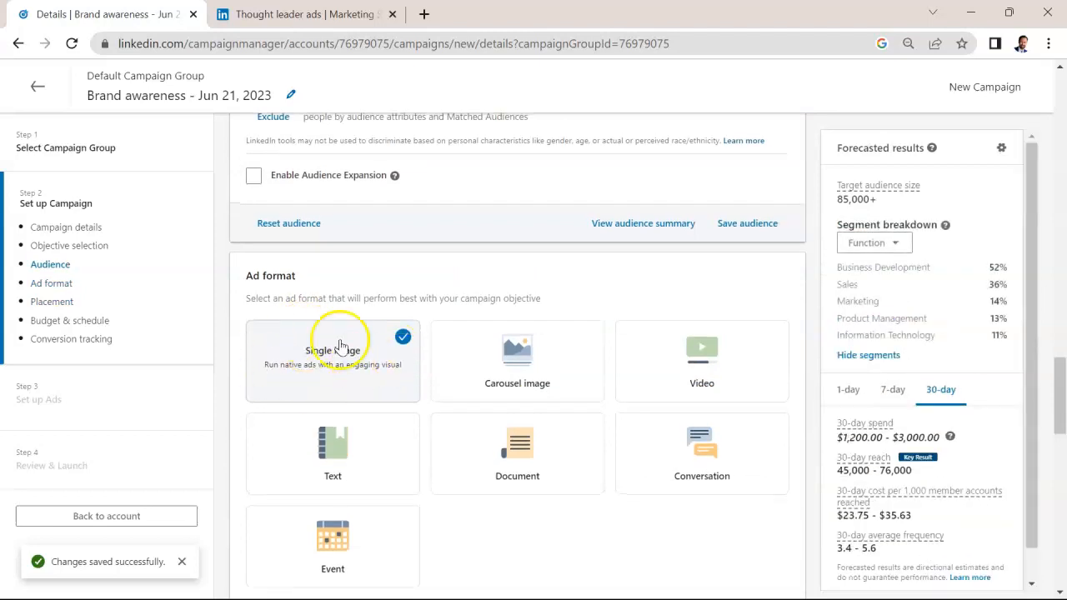
pyautogui.scroll(-3)
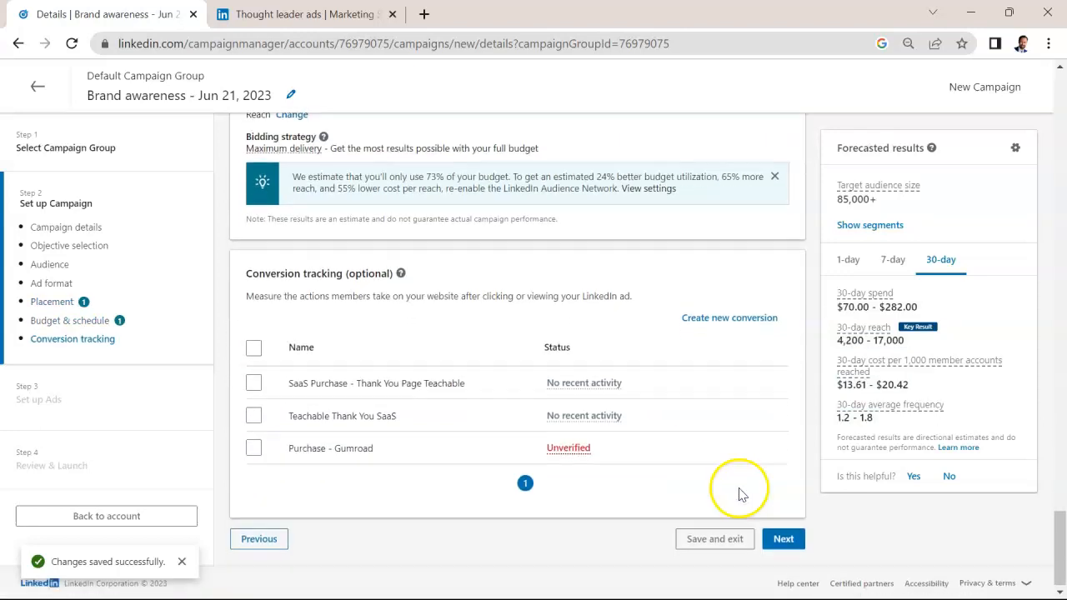
pyautogui.click(784, 539)
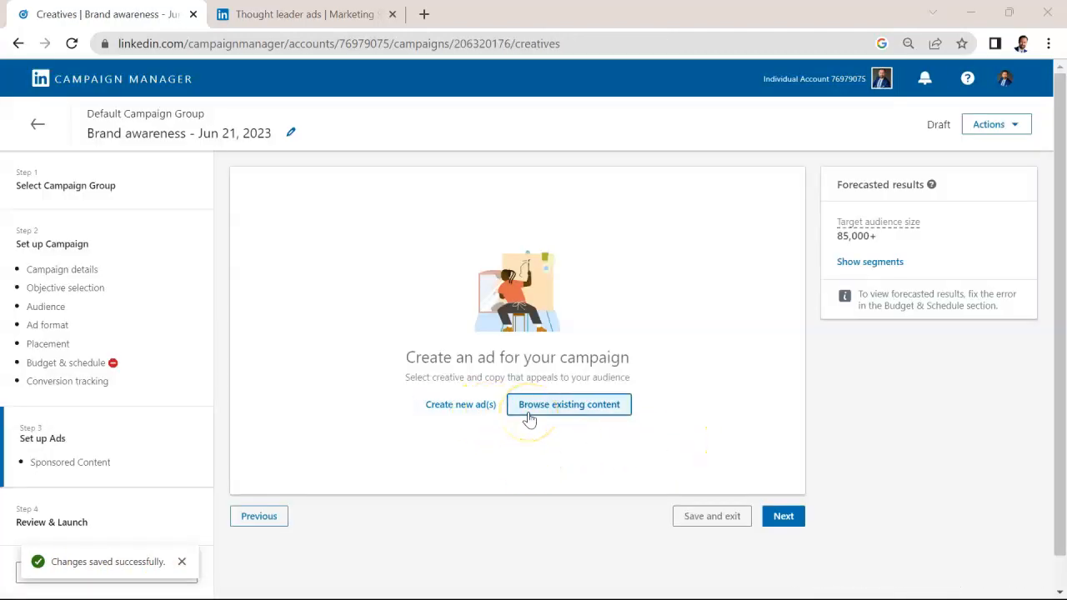
# Step: Browse existing content so the Content Library of sponsored posts appears
pyautogui.click(567, 405)
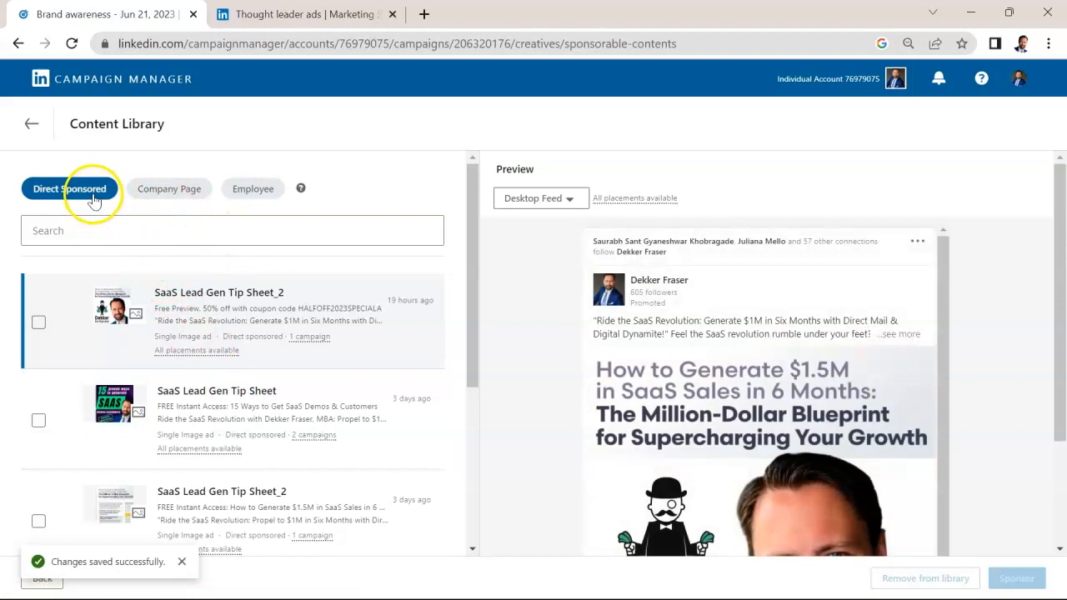
pyautogui.moveTo(253, 188)
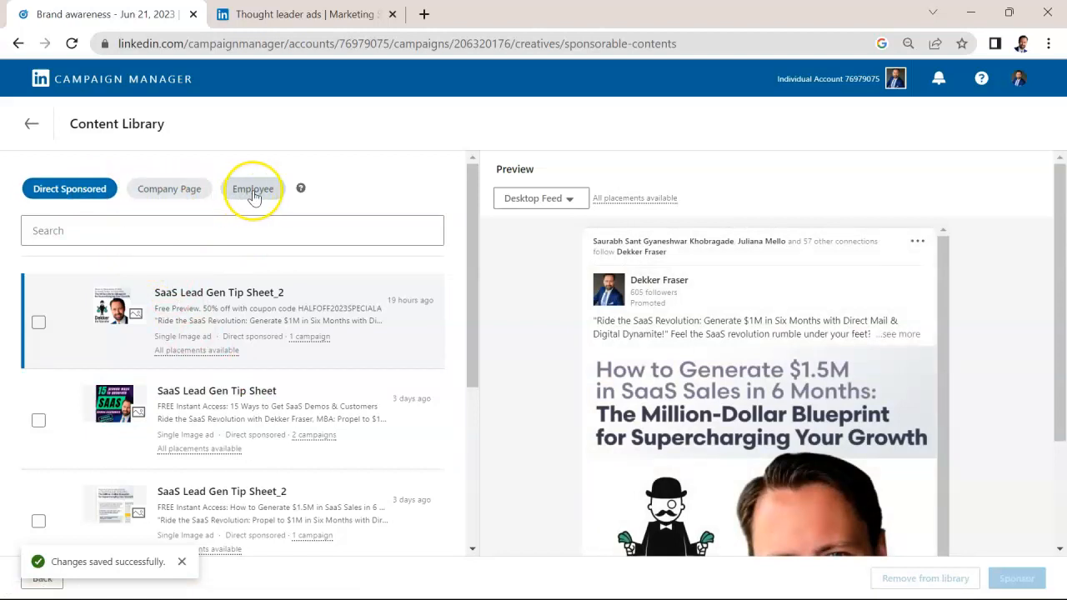
# Step: Show Employee posts and search for 'dekker fras' in the Content Library
pyautogui.click(254, 188)
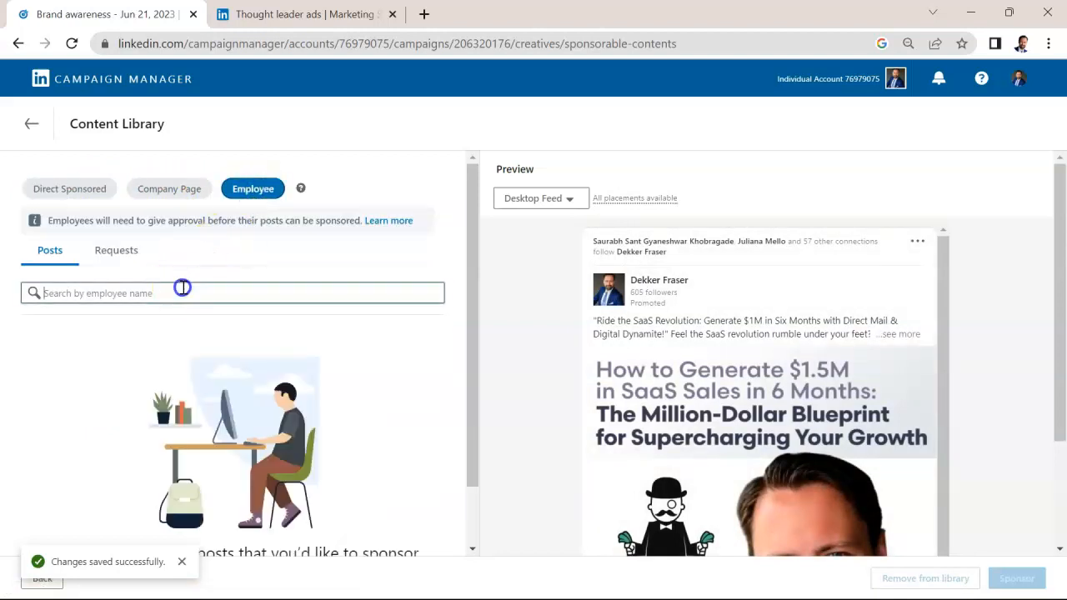
pyautogui.write('dekker fras')
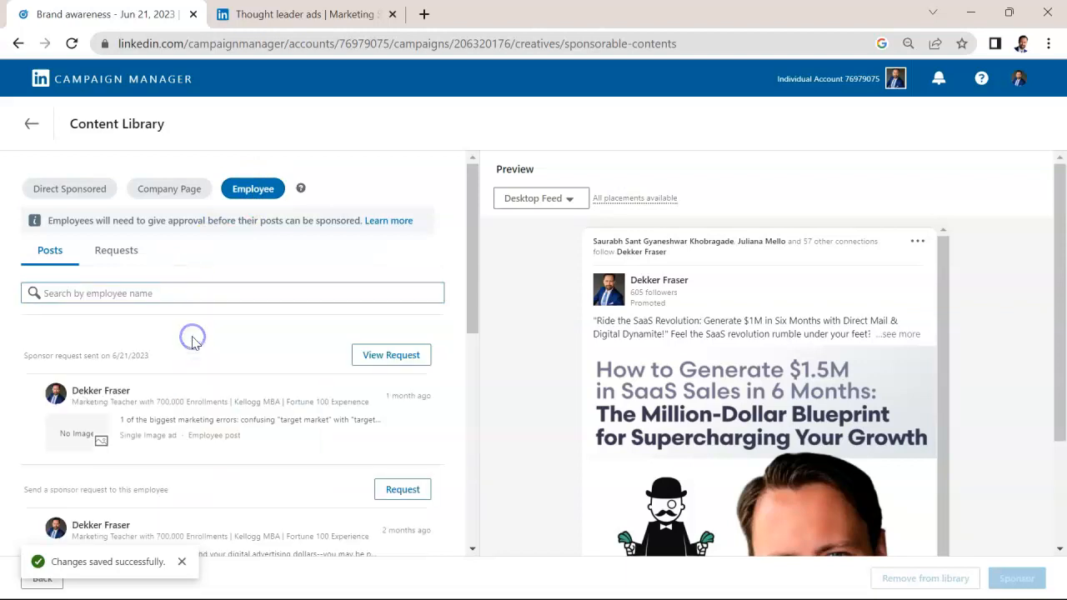
pyautogui.moveTo(292, 467)
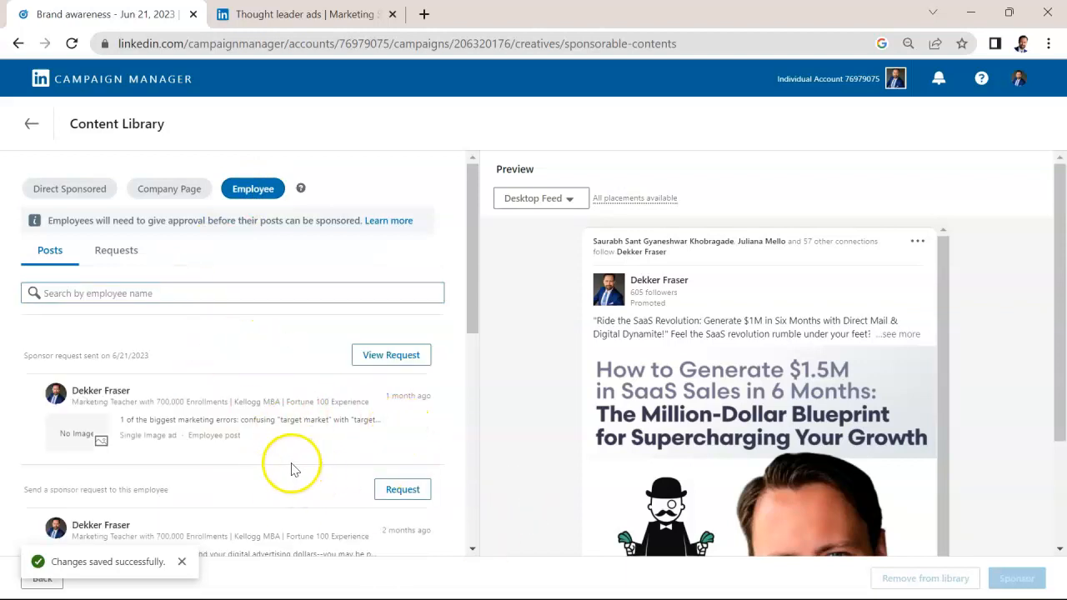
pyautogui.scroll(-3)
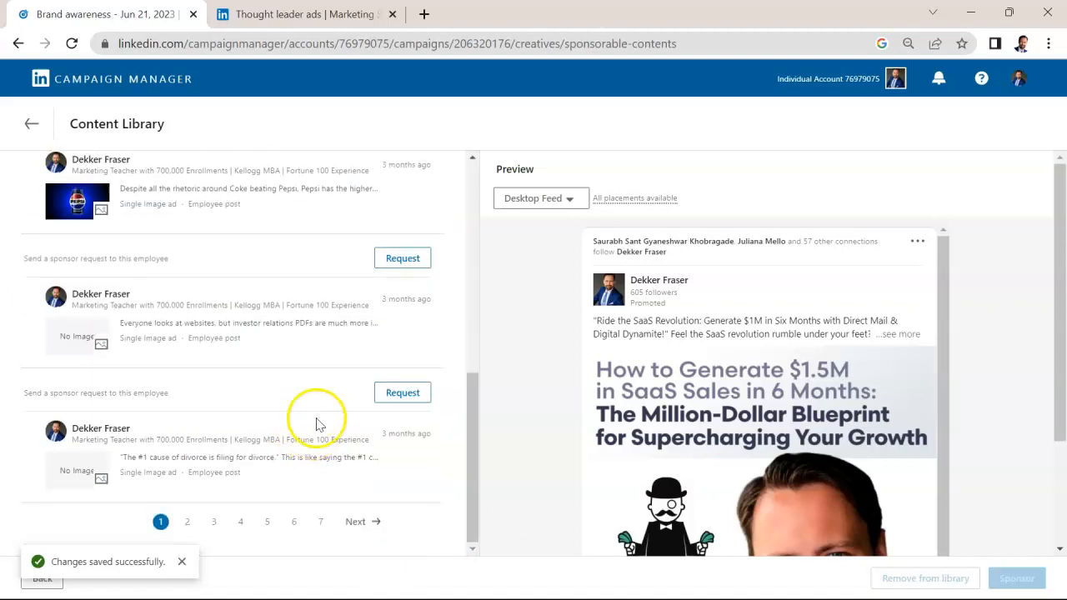
pyautogui.moveTo(319, 524)
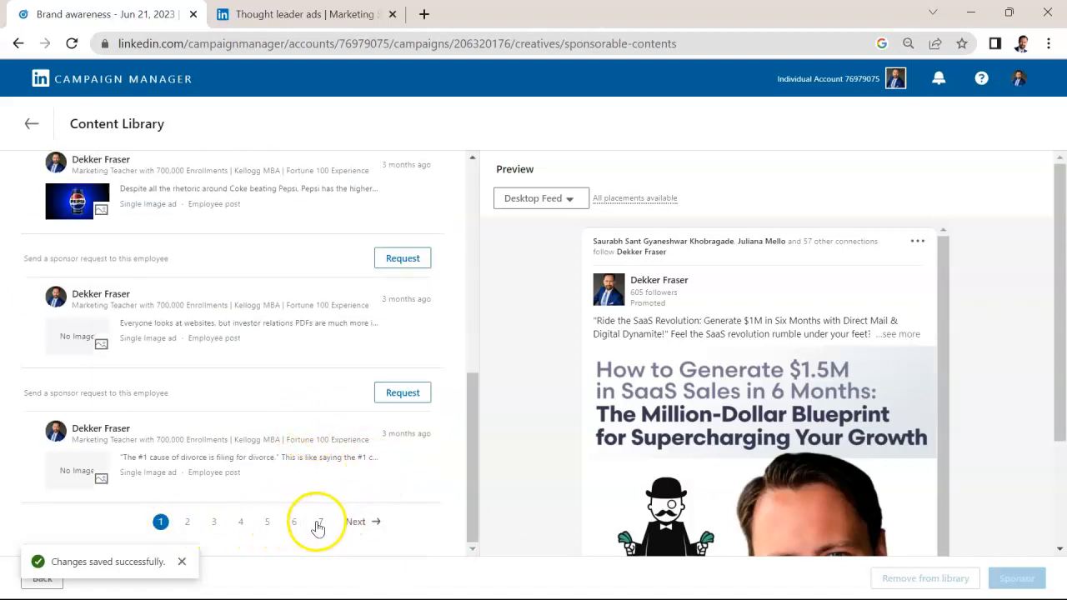
# Step: Page through the employee post results to the last page and back to the first
pyautogui.click(319, 522)
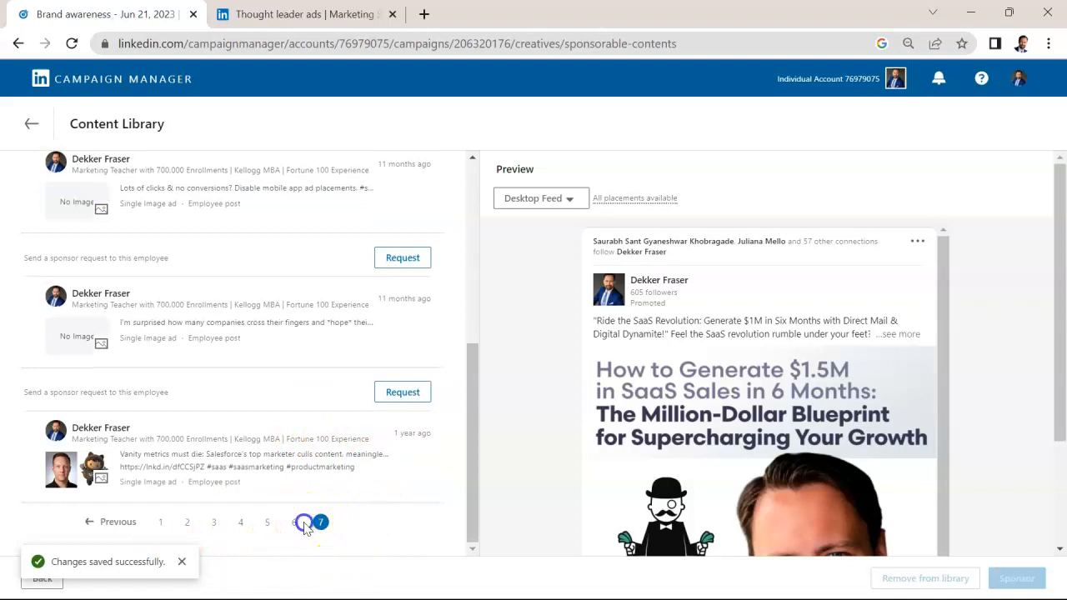
pyautogui.click(242, 522)
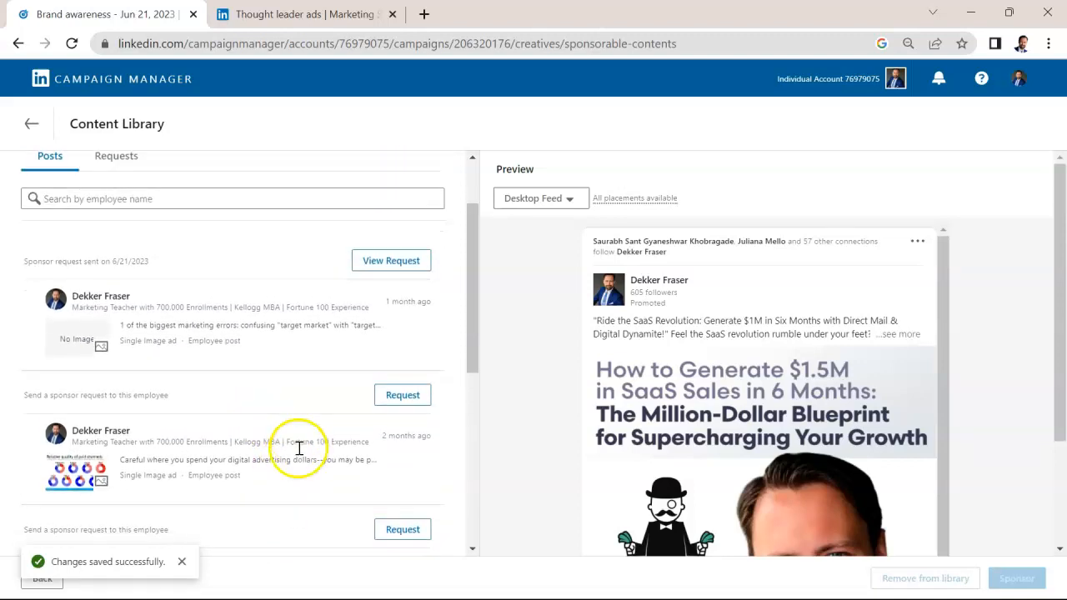
pyautogui.scroll(-3)
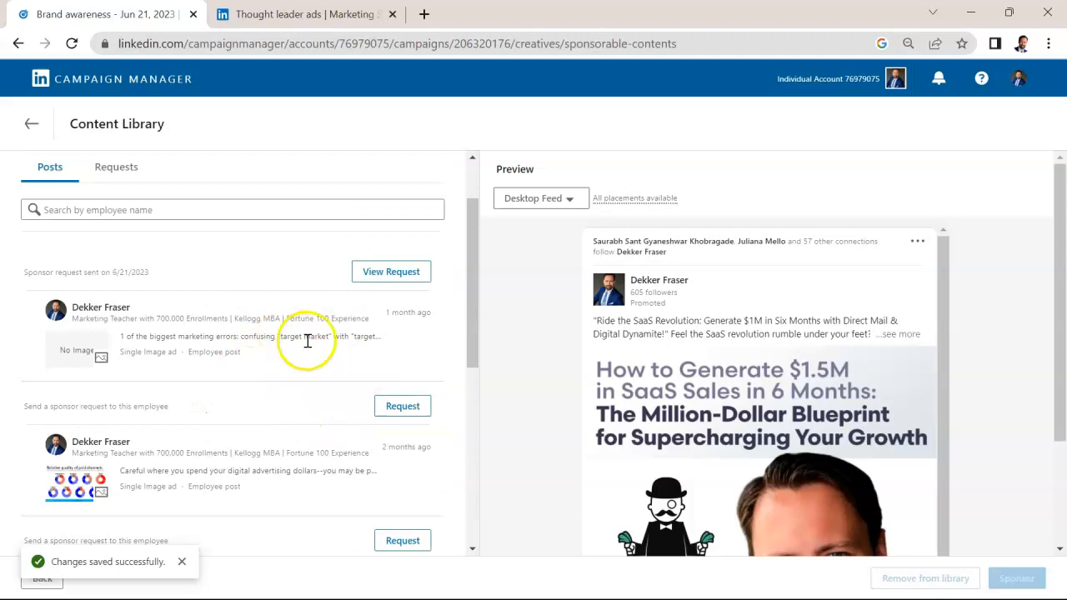
pyautogui.moveTo(293, 323)
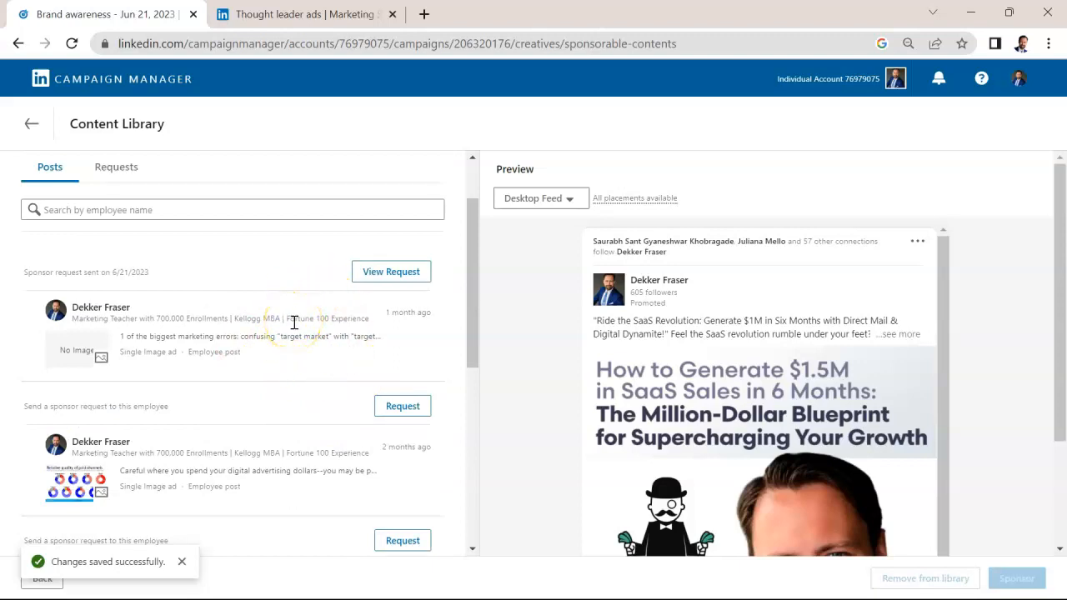
pyautogui.moveTo(363, 363)
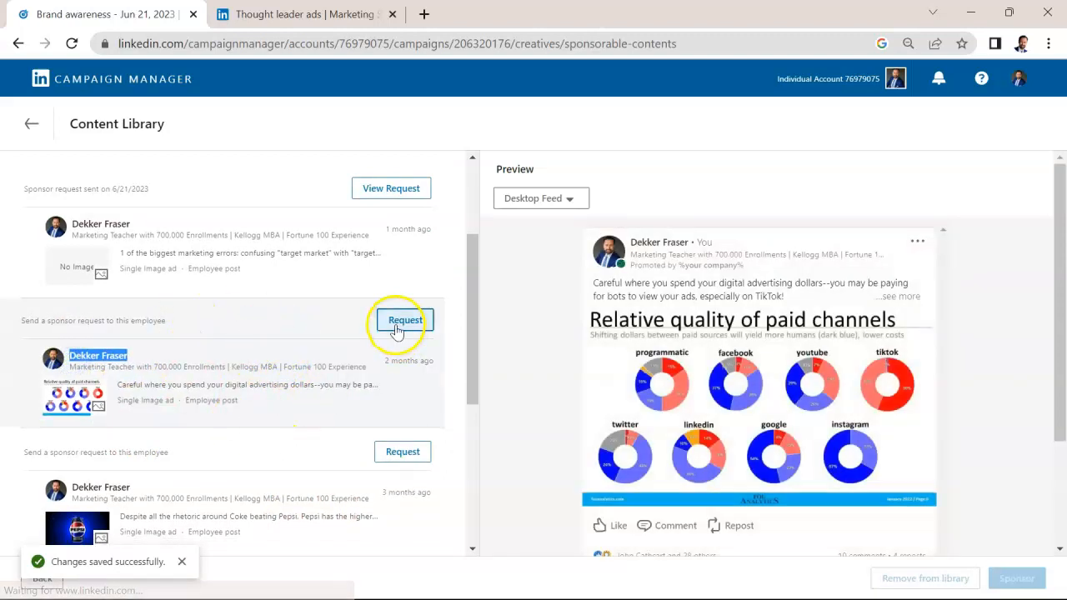
# Step: Request sponsorship of Dekker Fraser's paid channels post and send the request
pyautogui.click(402, 320)
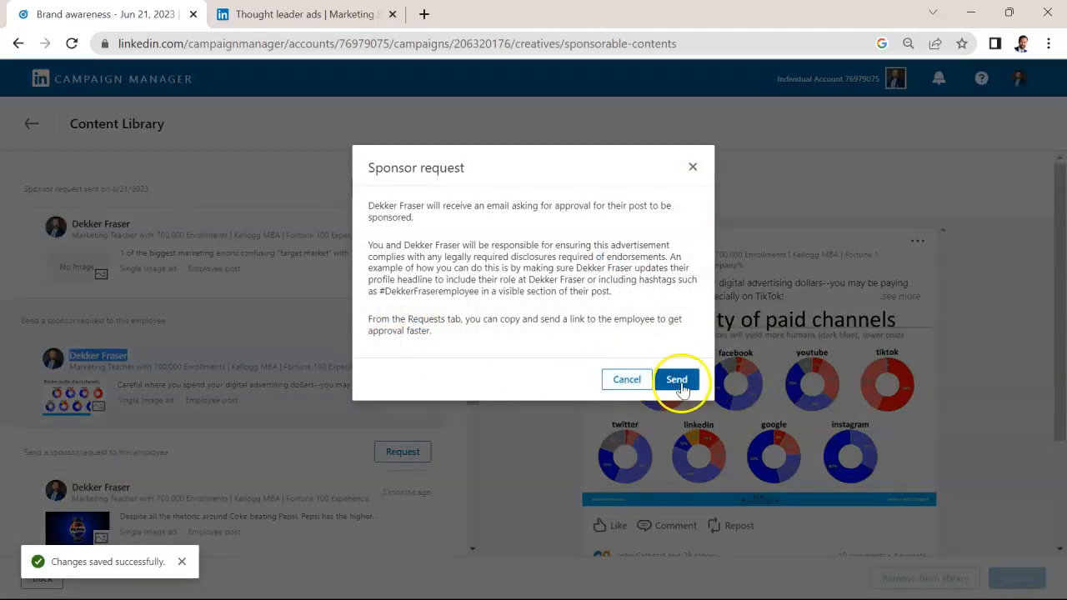
pyautogui.click(677, 380)
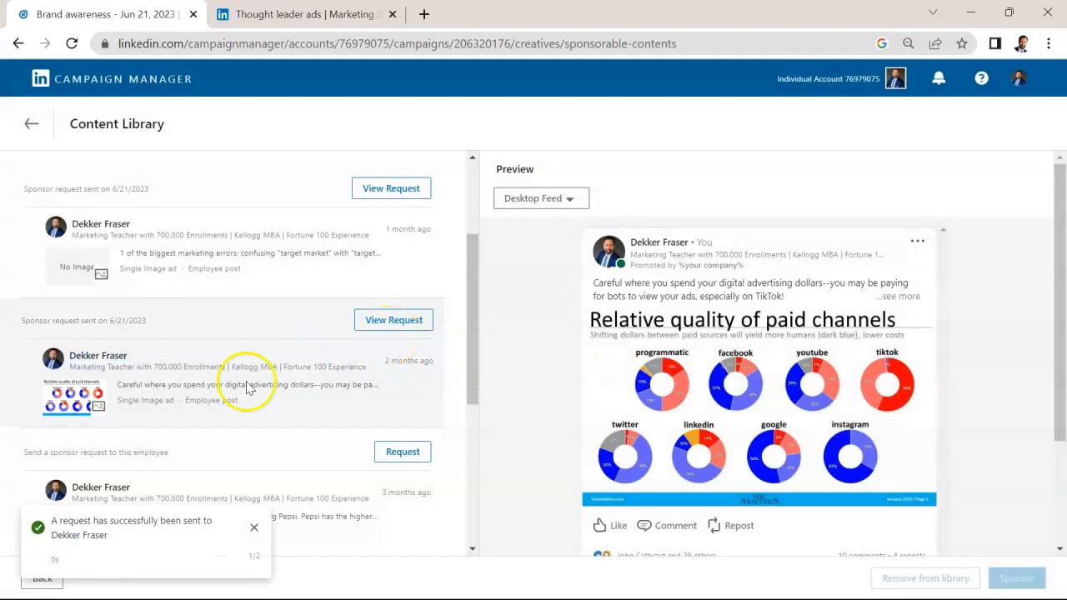
pyautogui.moveTo(413, 331)
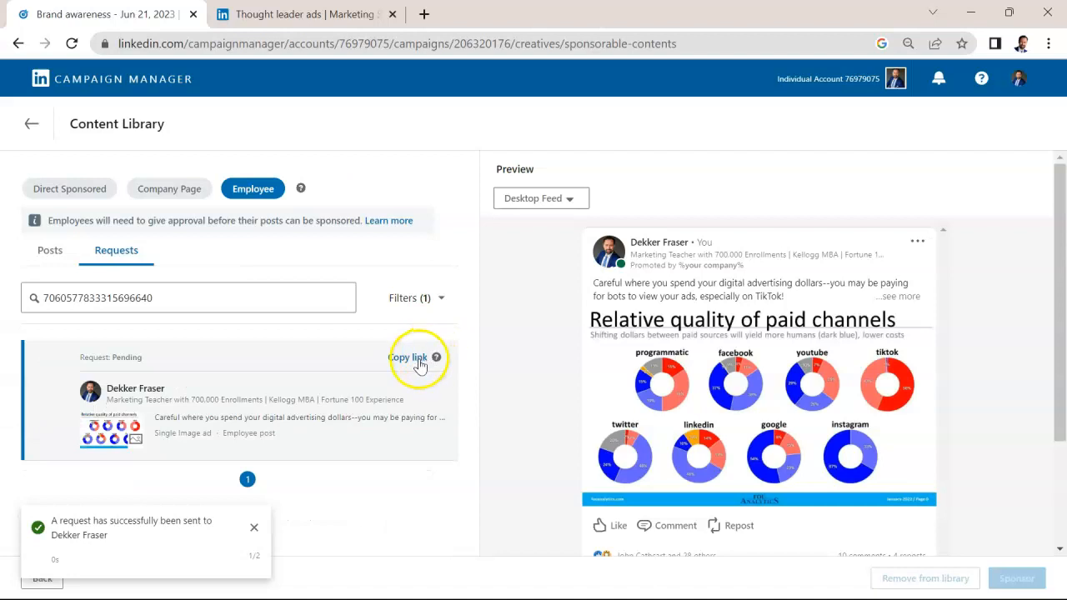
# Step: Copy the pending request's approval link and review the employee posts list again
pyautogui.click(427, 13)
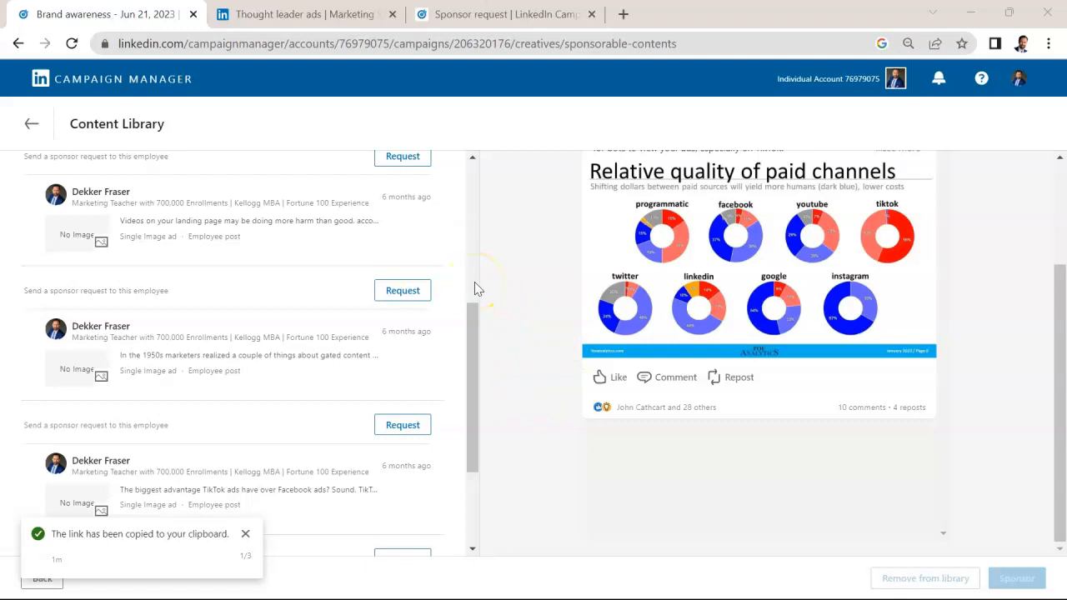
pyautogui.scroll(-3)
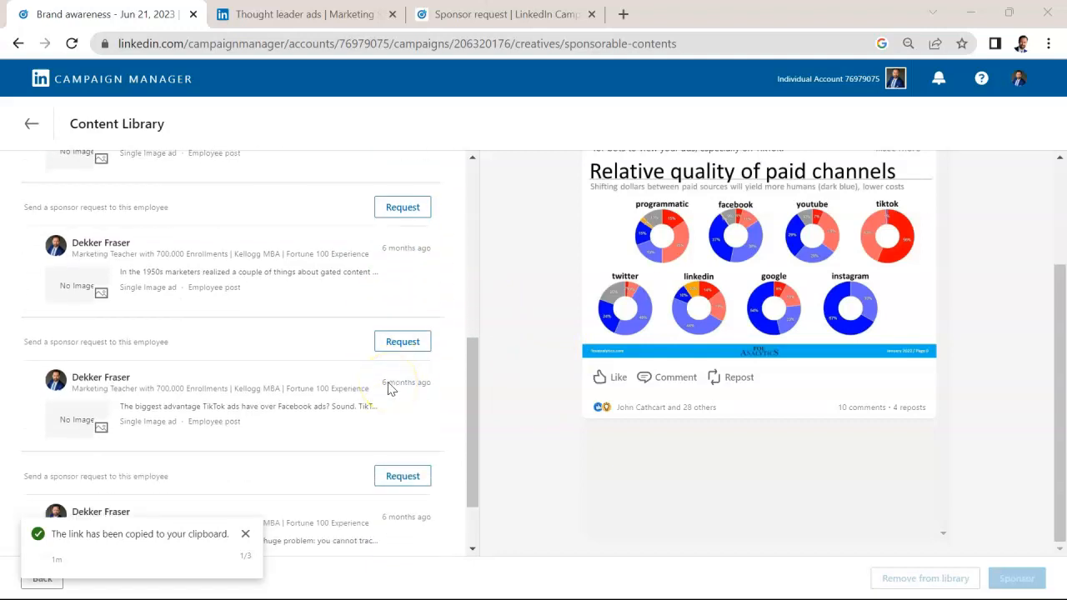